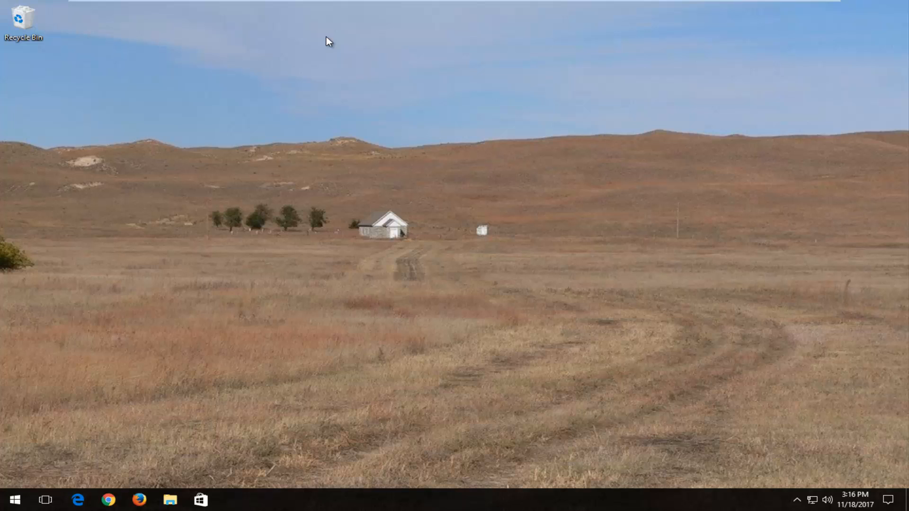
mouse_move(3, 483)
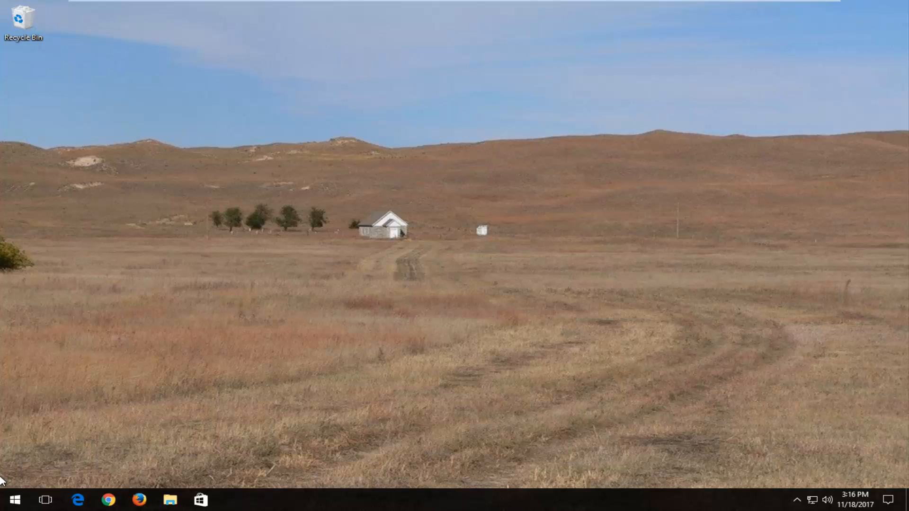
Search the Start menu for 'chrome' and bring up the Google Chrome result's options
click(11, 499)
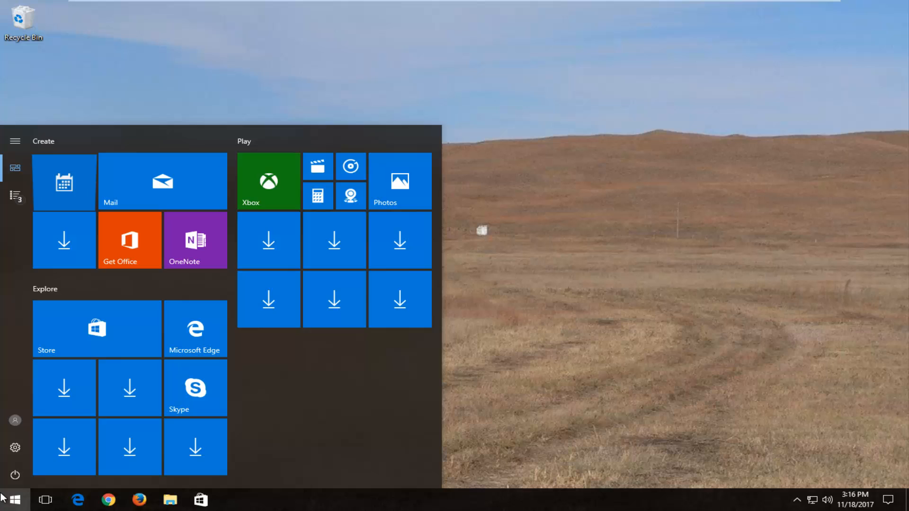
text(chrome)
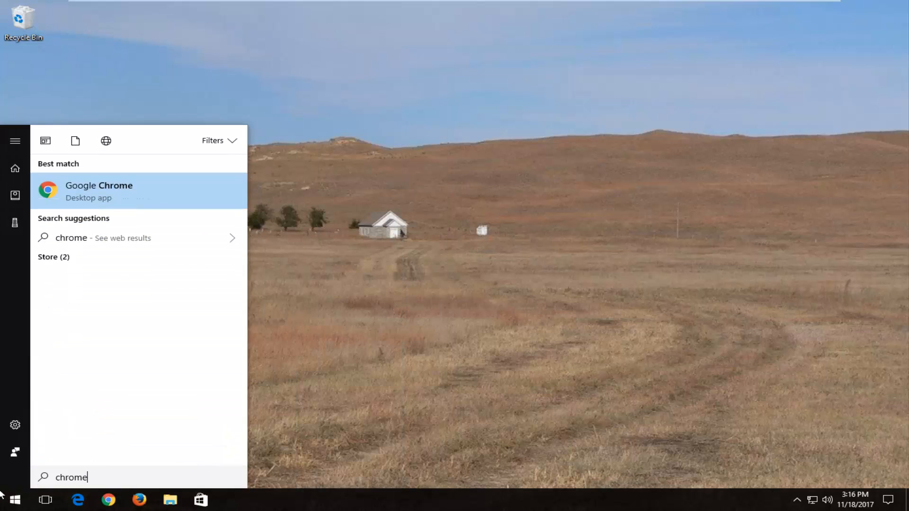
mouse_move(89, 210)
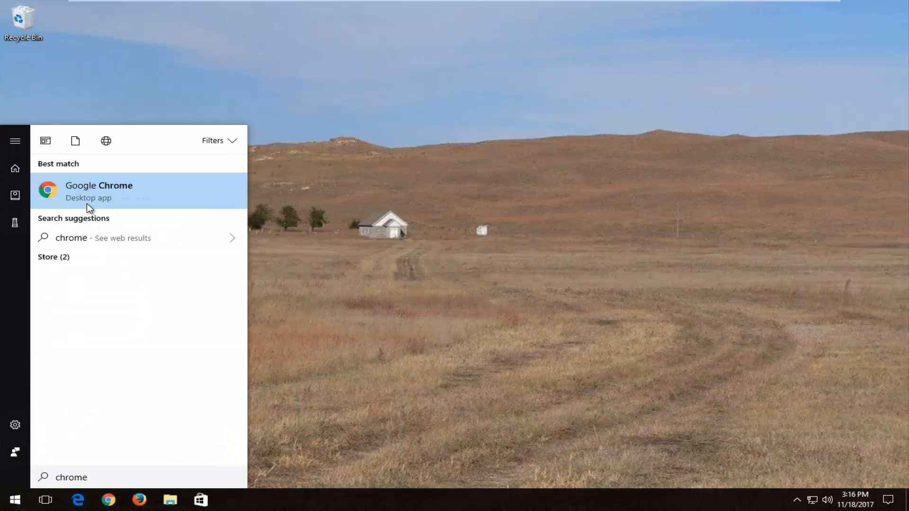
right_click(99, 191)
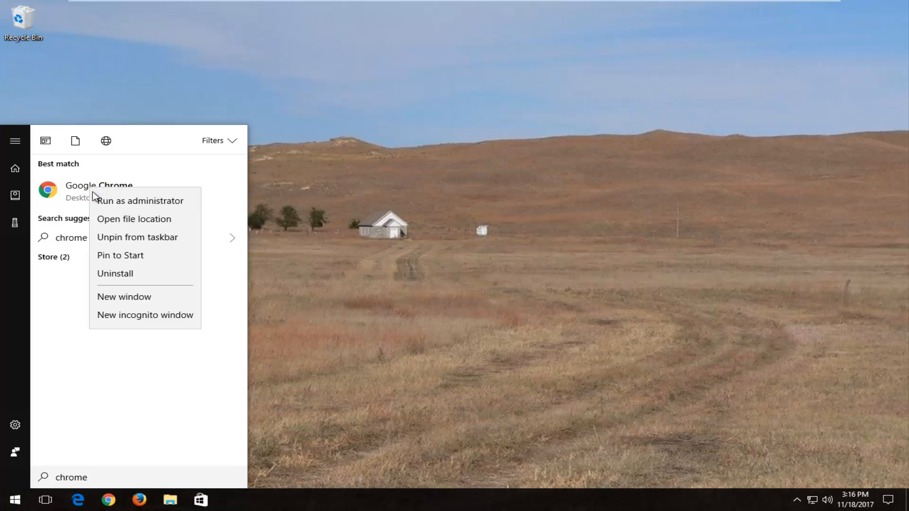
Go to the Chrome shortcut's Programs folder and bring up the shortcut's options
click(134, 218)
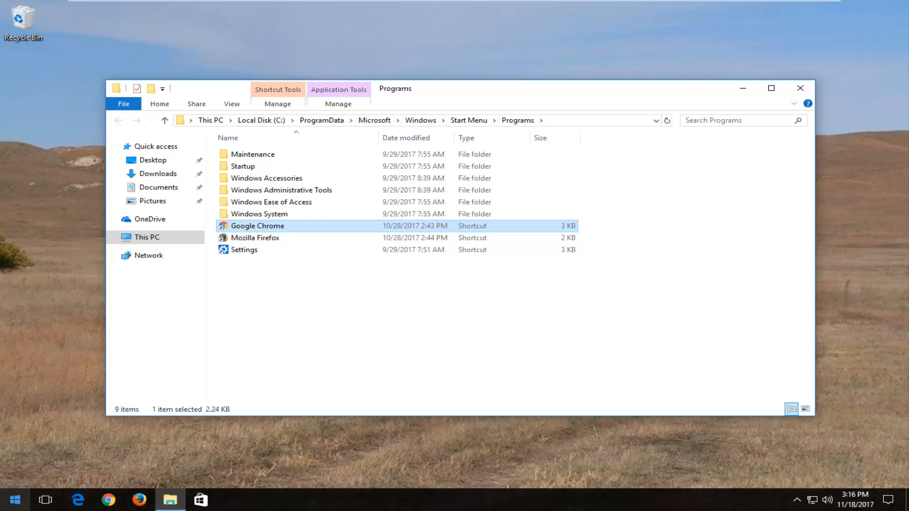
mouse_move(235, 228)
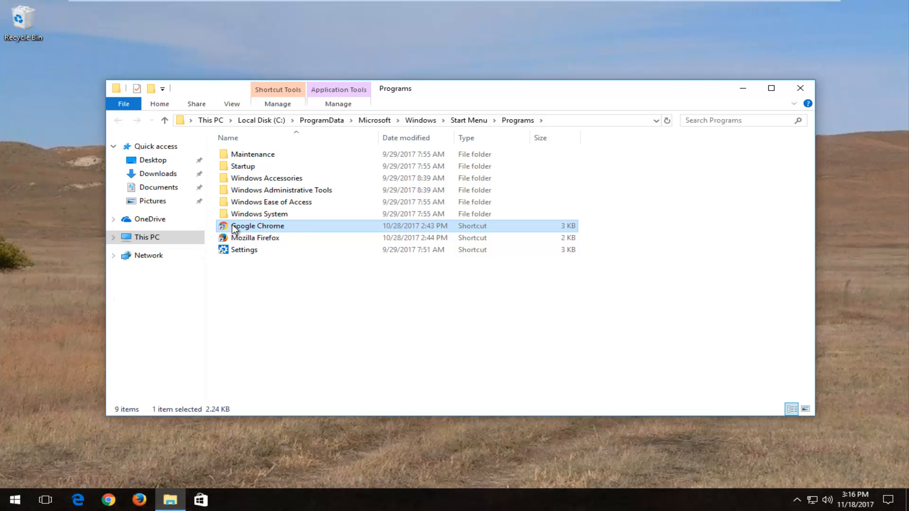
right_click(258, 226)
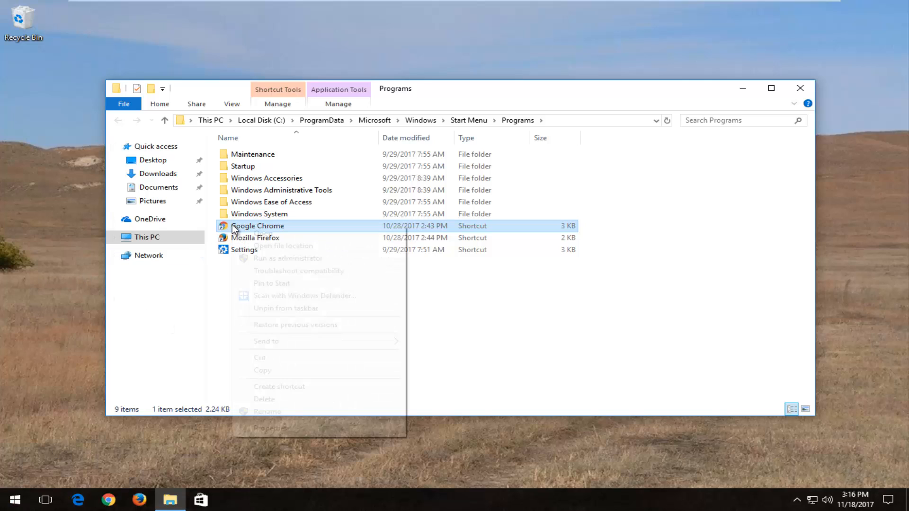
mouse_move(265, 434)
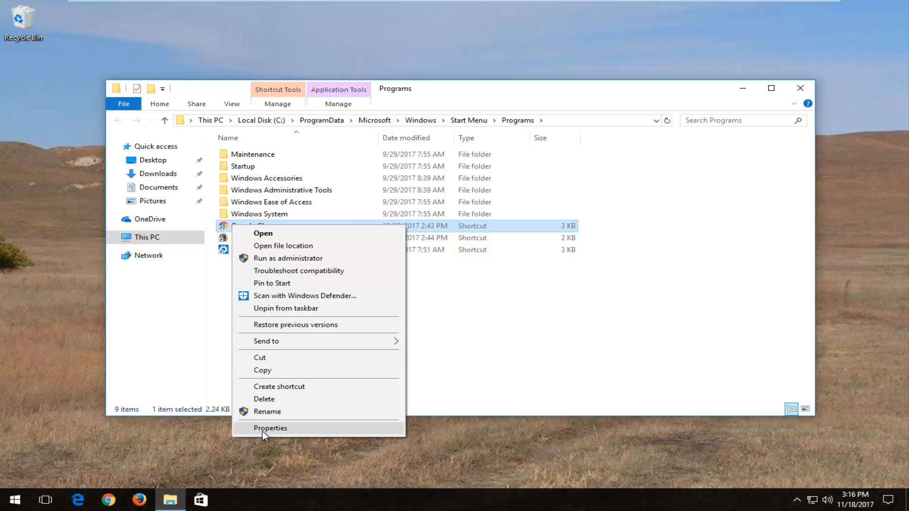
In the shortcut's Properties, append -no-sandbox to the end of the Target field
click(270, 428)
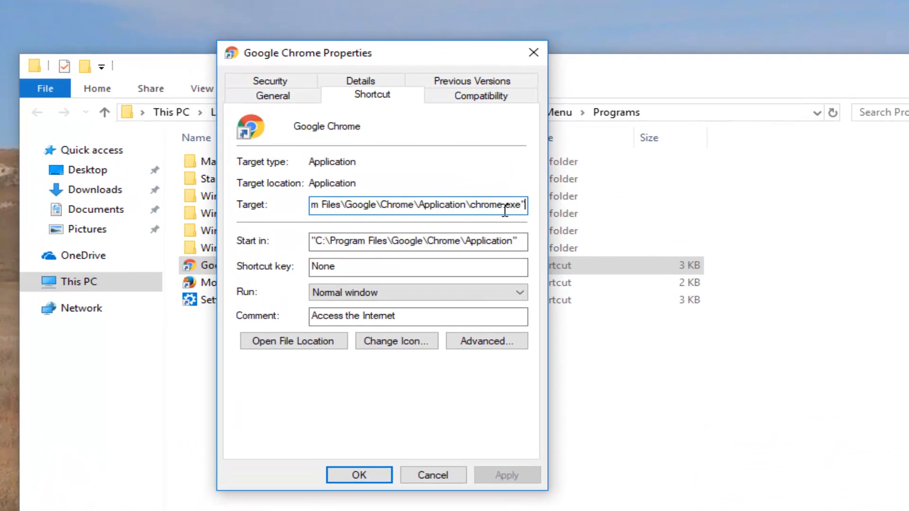
mouse_move(588, 200)
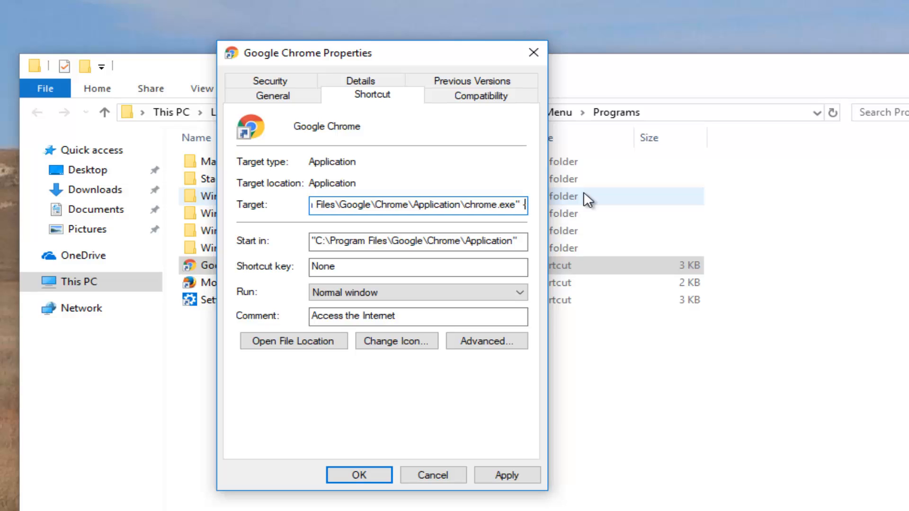
text(-no-sandbox)
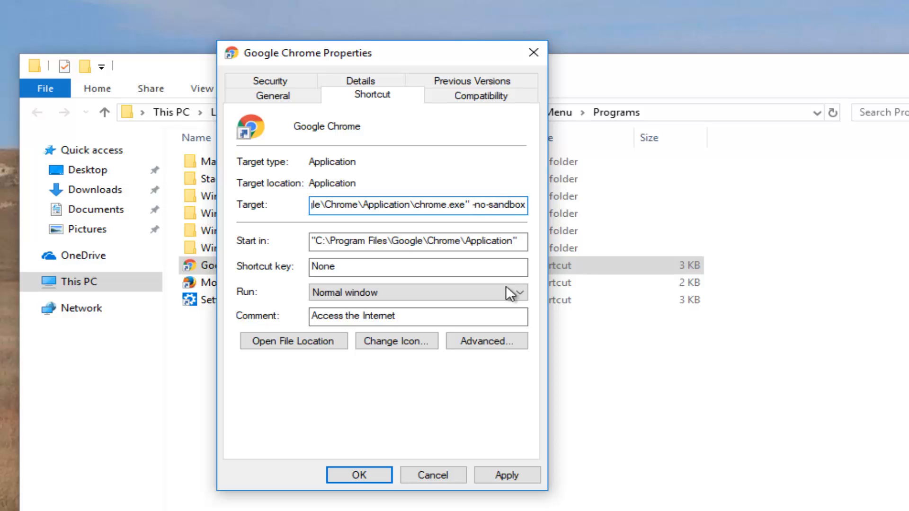
mouse_move(467, 234)
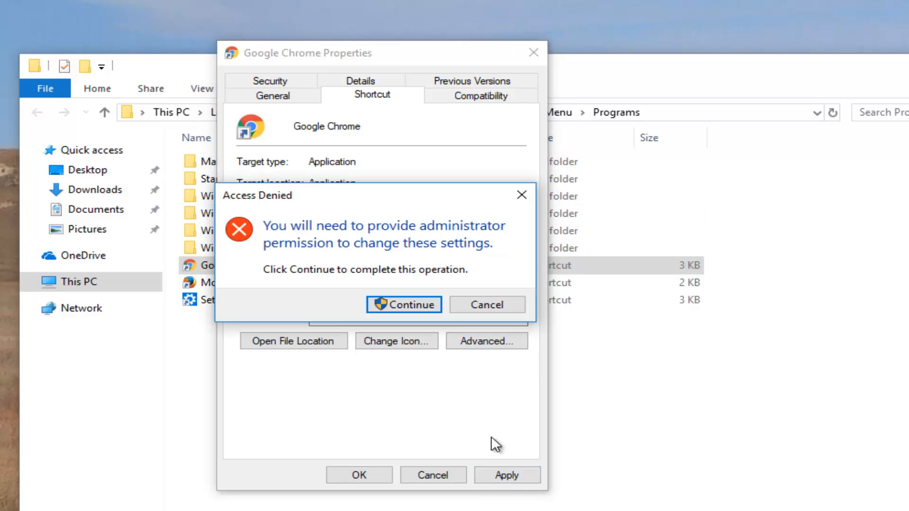
mouse_move(360, 246)
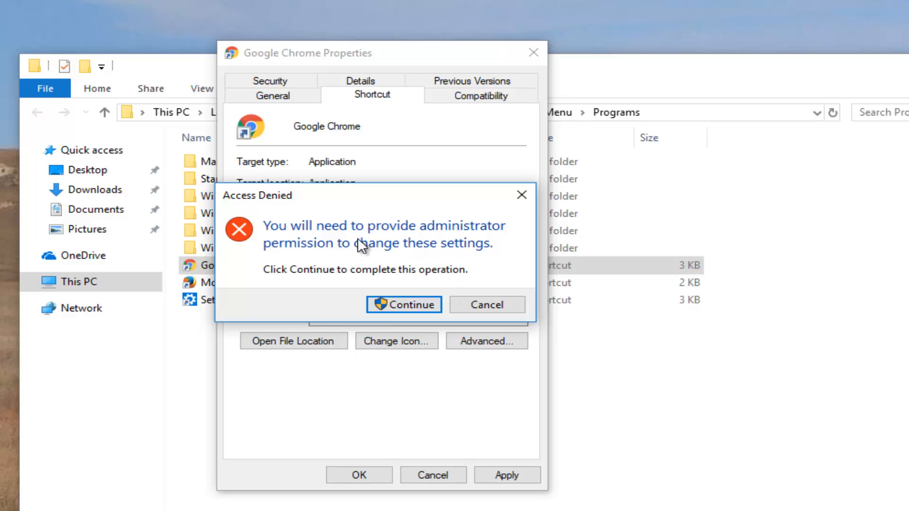
Grant administrator permission to save the -no-sandbox target and close Properties
click(403, 304)
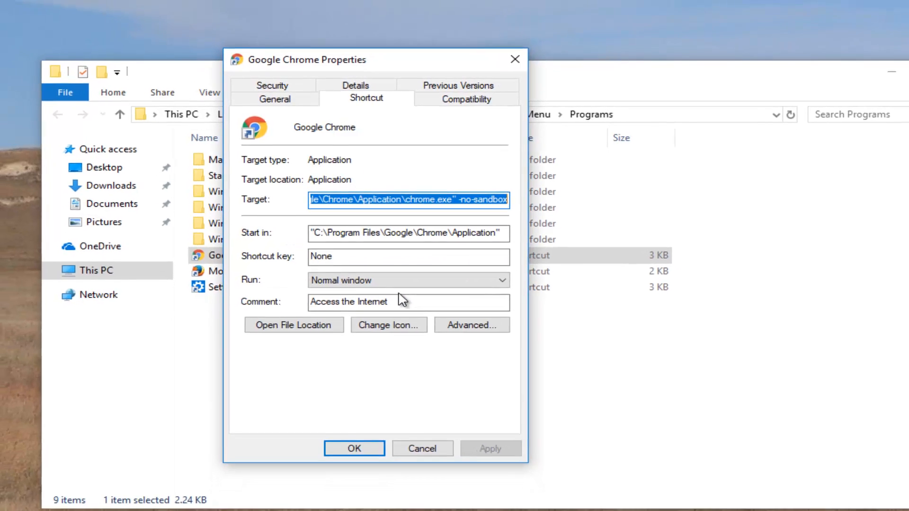
click(353, 448)
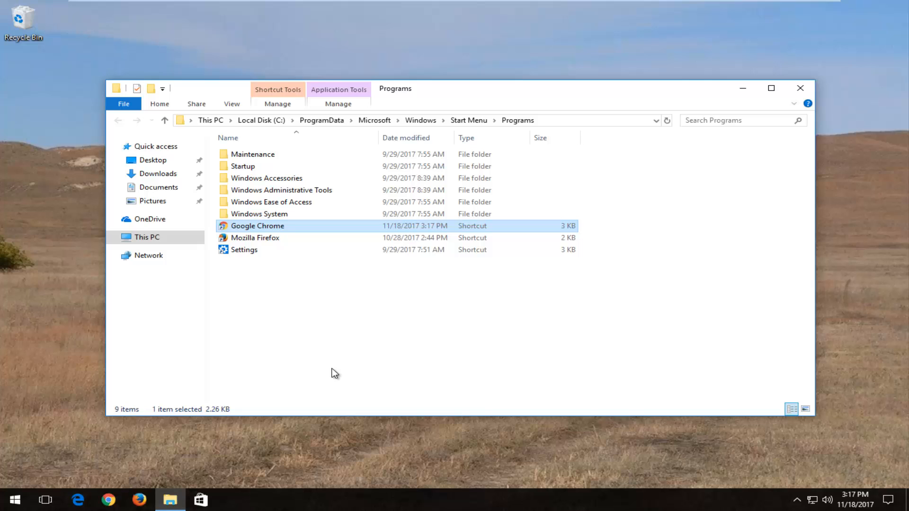
Close the Programs folder window, returning to the desktop
click(800, 88)
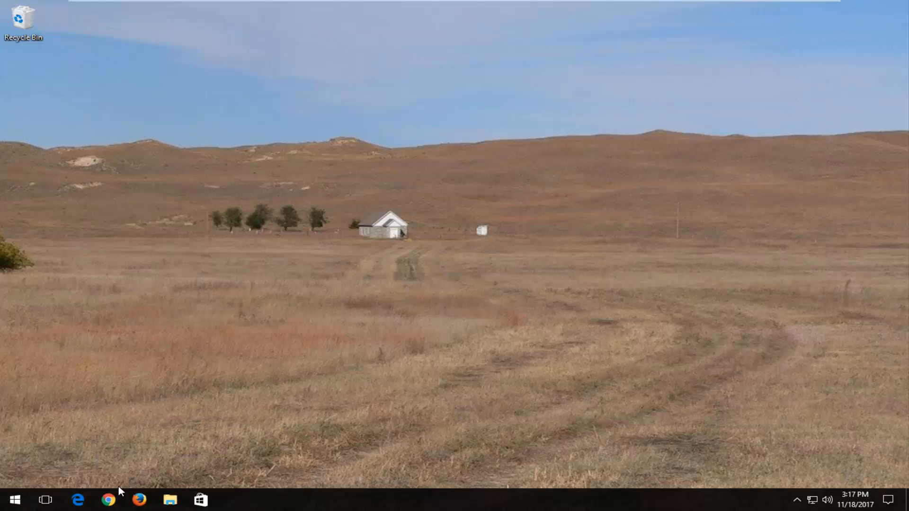
mouse_move(108, 499)
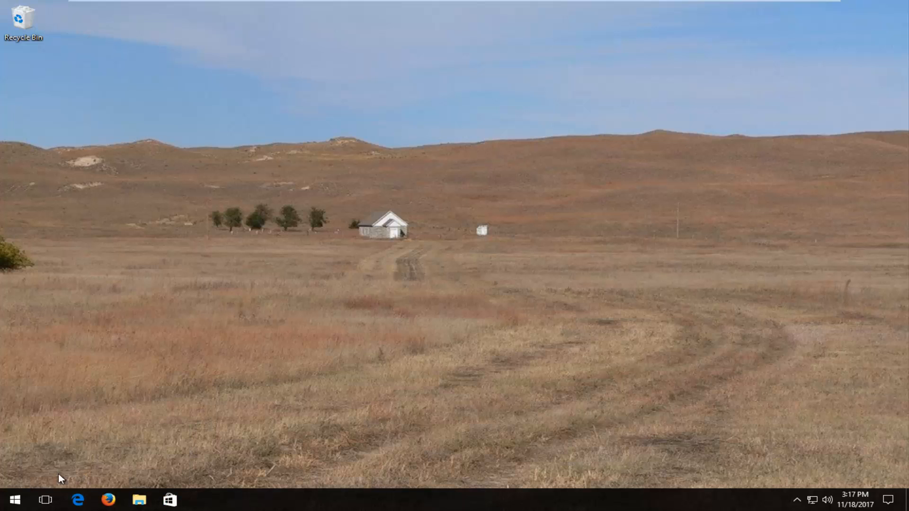
Search the Start menu for 'chrome' and pin Google Chrome to the taskbar
click(12, 499)
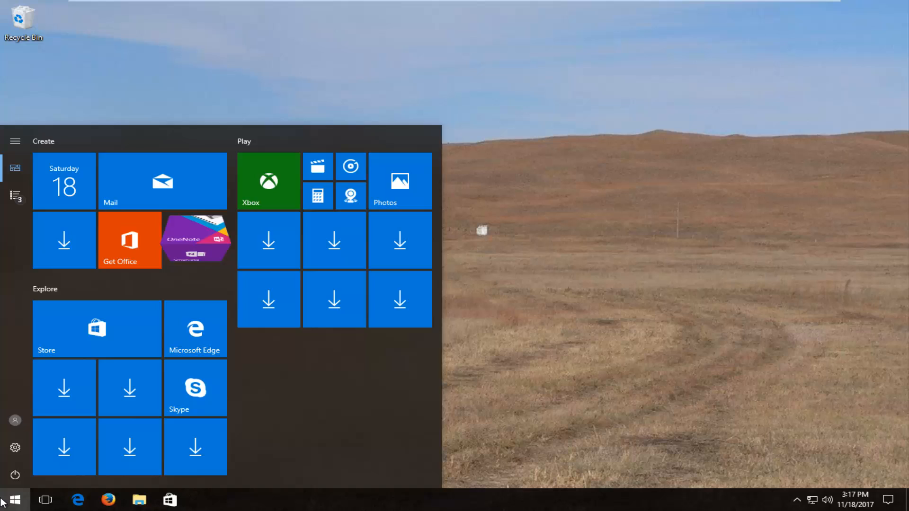
text(chrome)
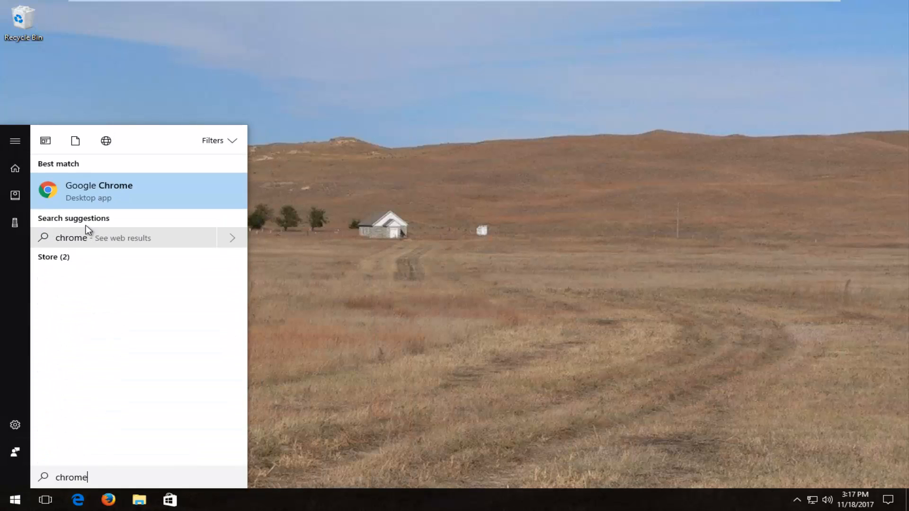
right_click(98, 190)
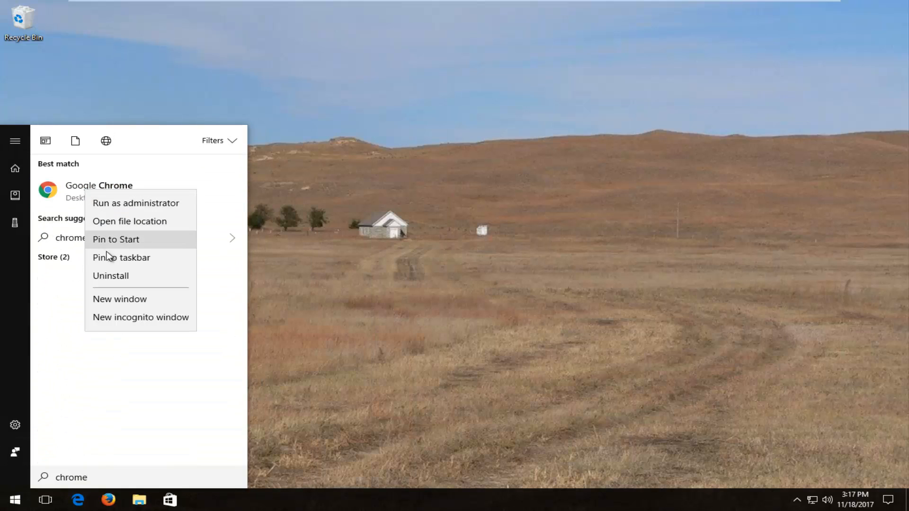
click(123, 258)
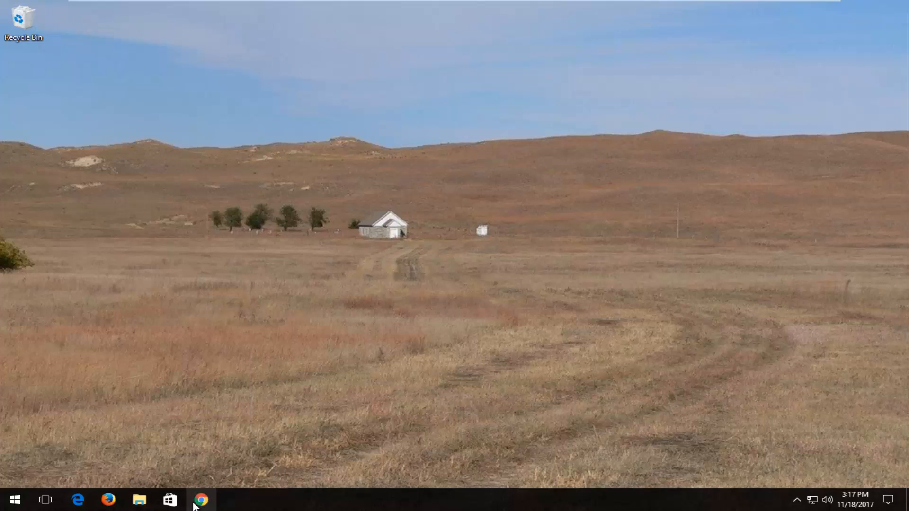
Launch Google Chrome from the re-pinned taskbar icon so a New Tab page opens
click(200, 499)
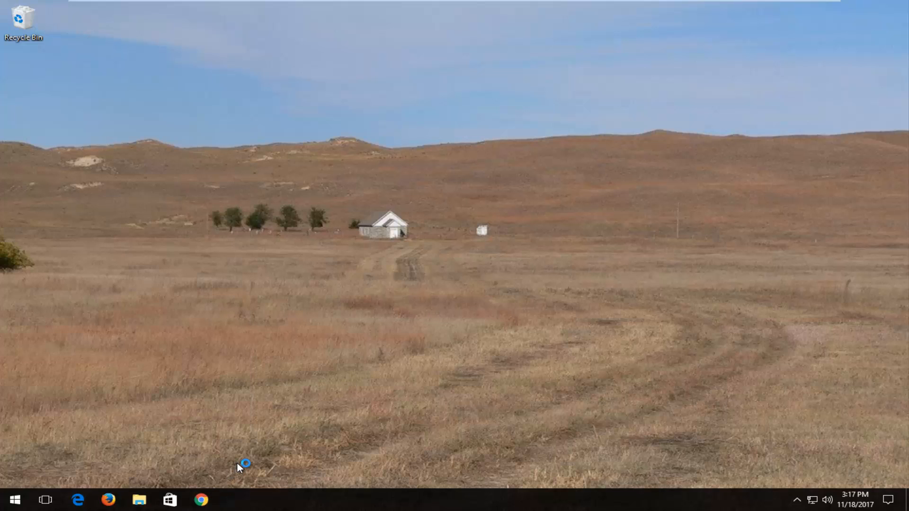
click(201, 500)
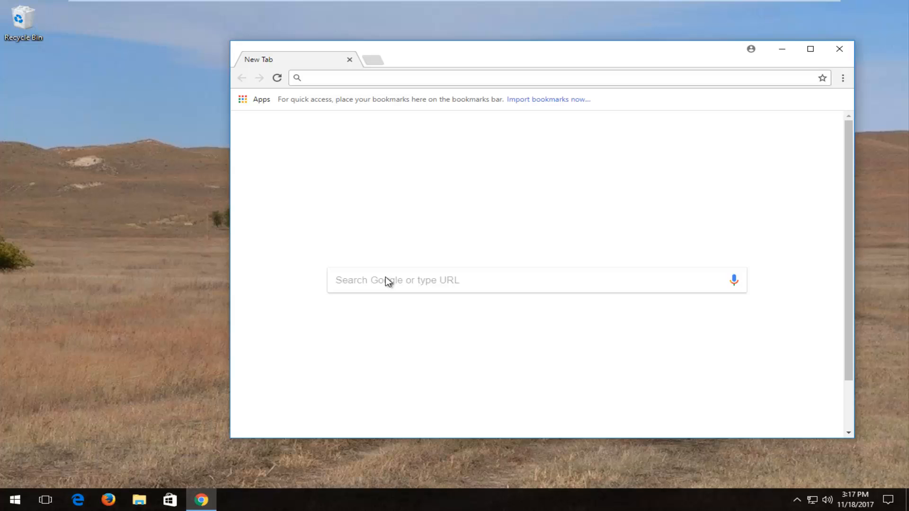